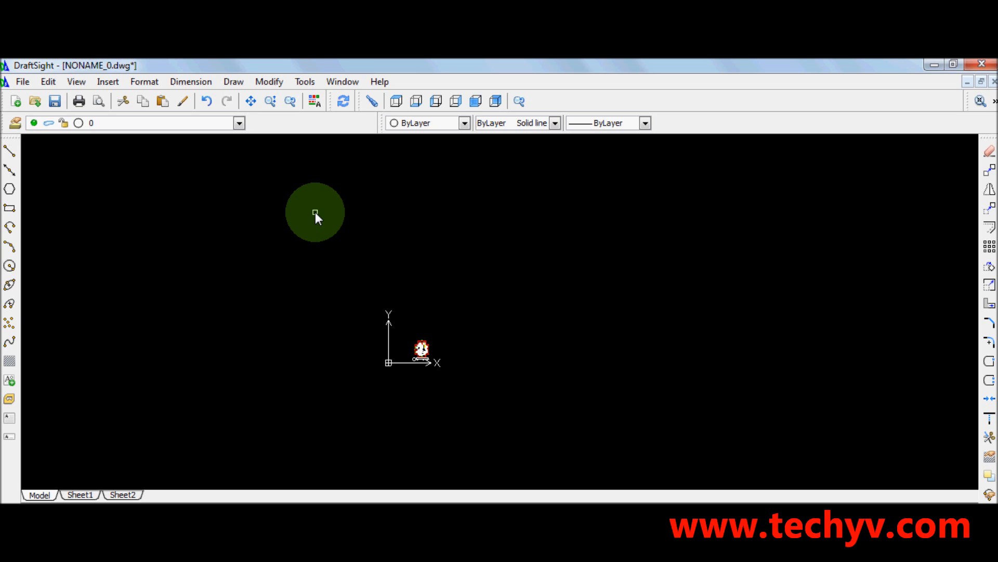
Place the dimensioned floor plan with doors, windows and FLOOR PLAN 1:100 title in model space.
{"action": "left_click_drag", "start_coordinate": [315, 212], "coordinate": [492, 384]}
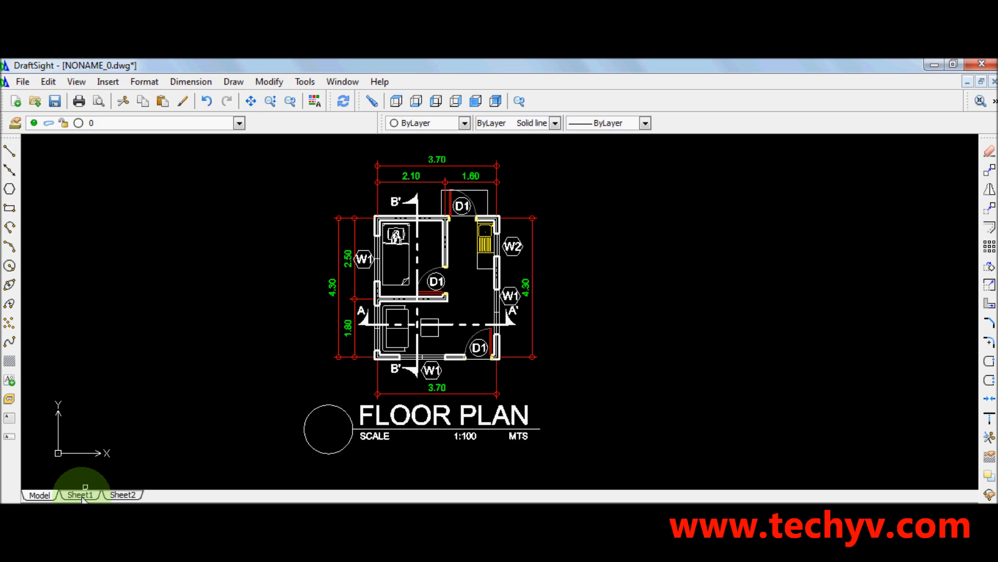
Create a viewport on Sheet1 showing the whole floor plan and title inside the page border.
{"action": "left_click", "coordinate": [80, 495]}
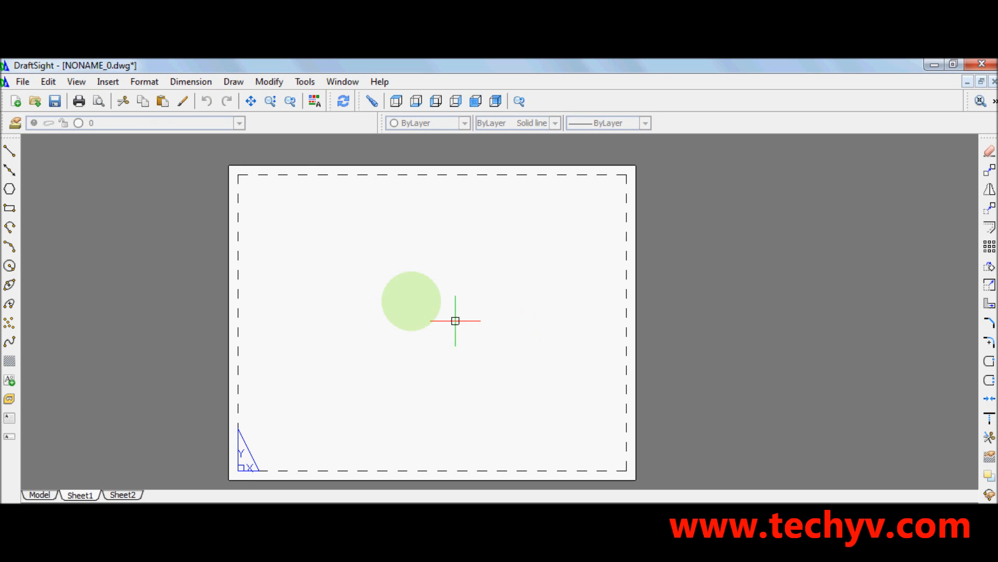
{"action": "left_click_drag", "start_coordinate": [455, 321], "coordinate": [303, 248]}
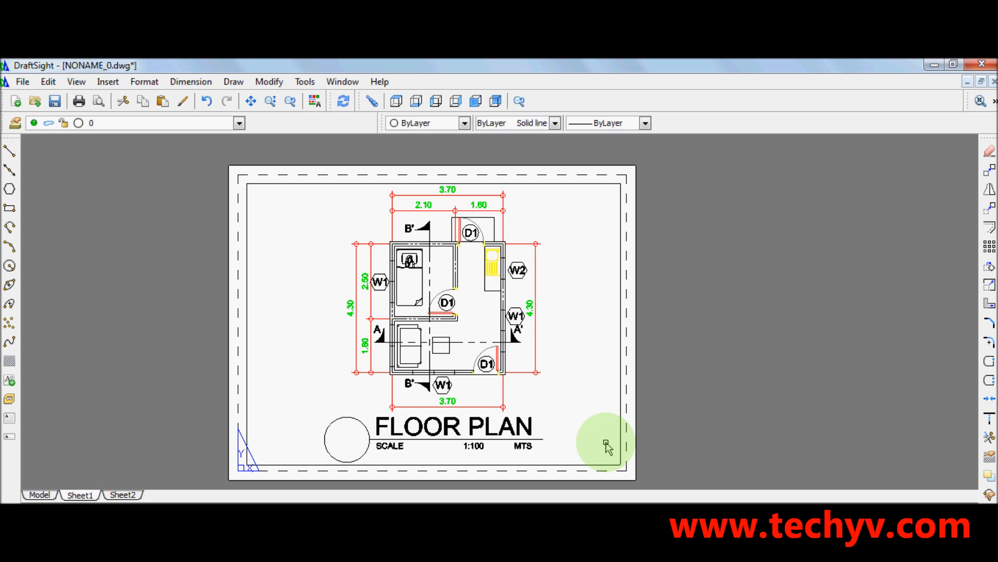
{"action": "mouse_move", "coordinate": [278, 227]}
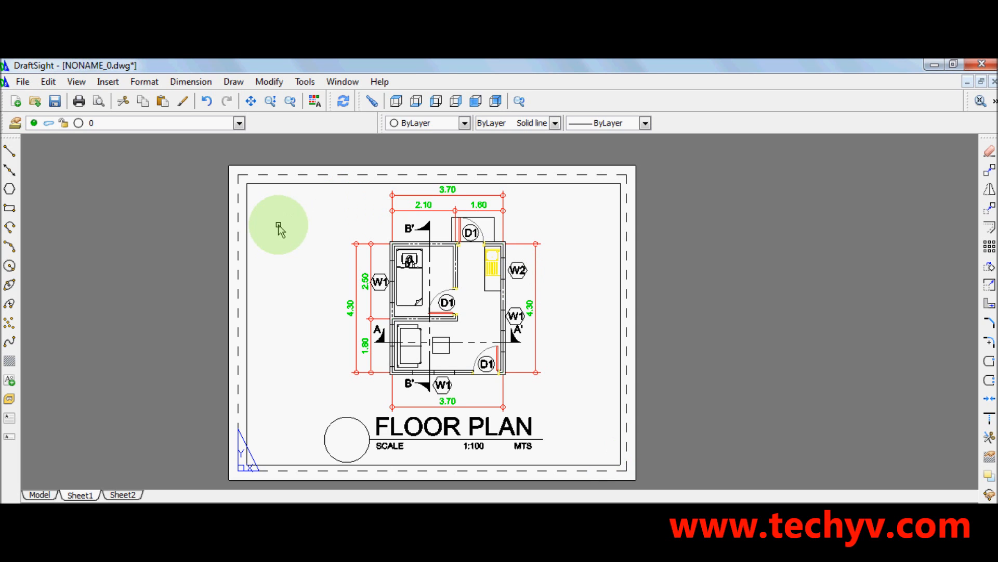
{"action": "mouse_move", "coordinate": [273, 210]}
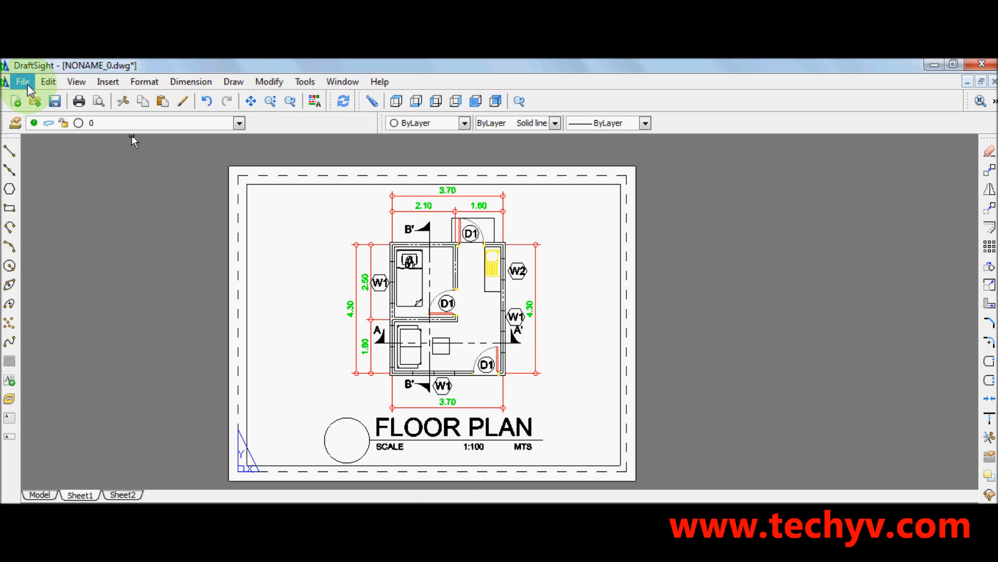
Start exporting the drawing as a PDF from the File menu.
{"action": "left_click", "coordinate": [22, 81]}
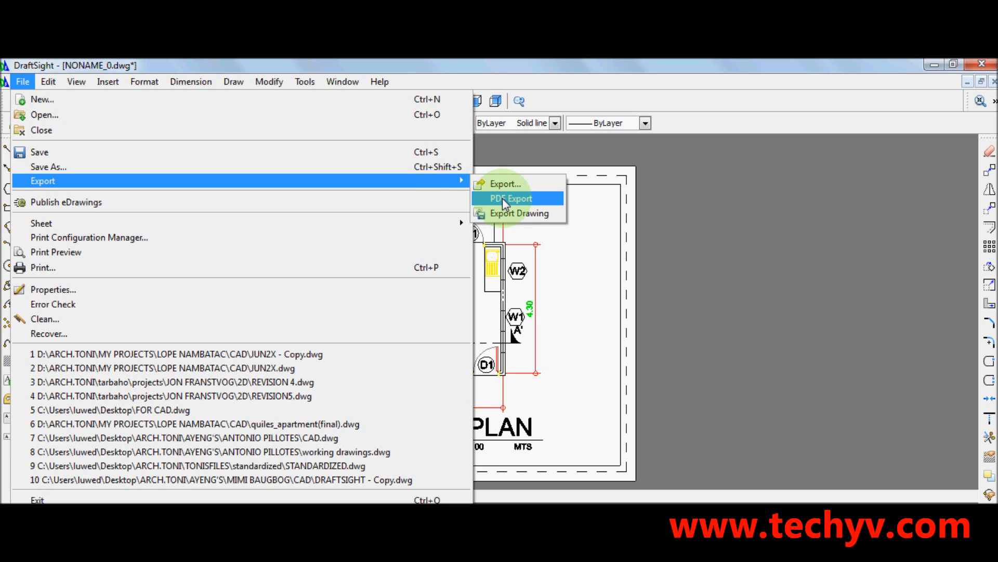
{"action": "left_click", "coordinate": [509, 197]}
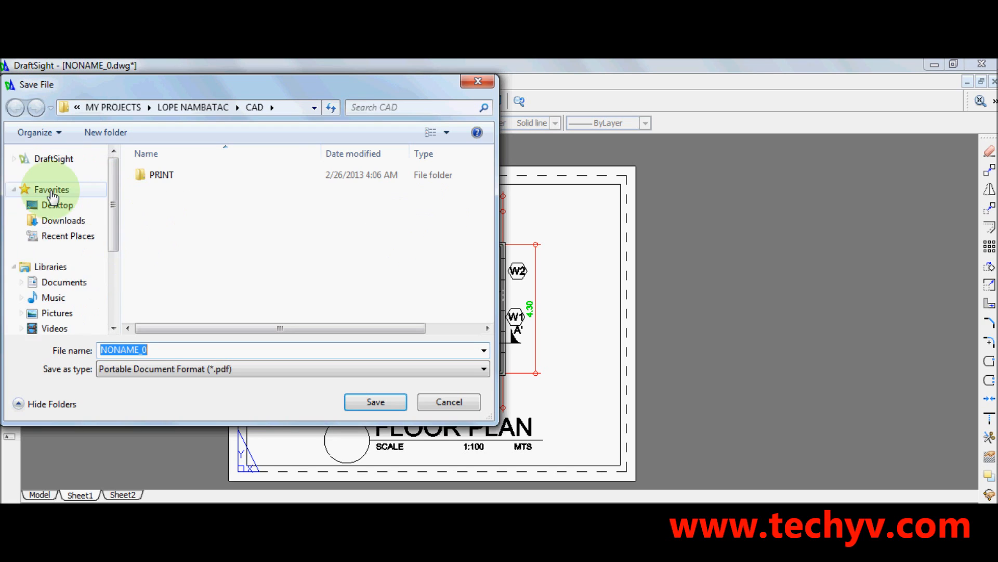
Name the PDF FLOORPLAN in the Desktop folder and save it.
{"action": "left_click", "coordinate": [58, 204]}
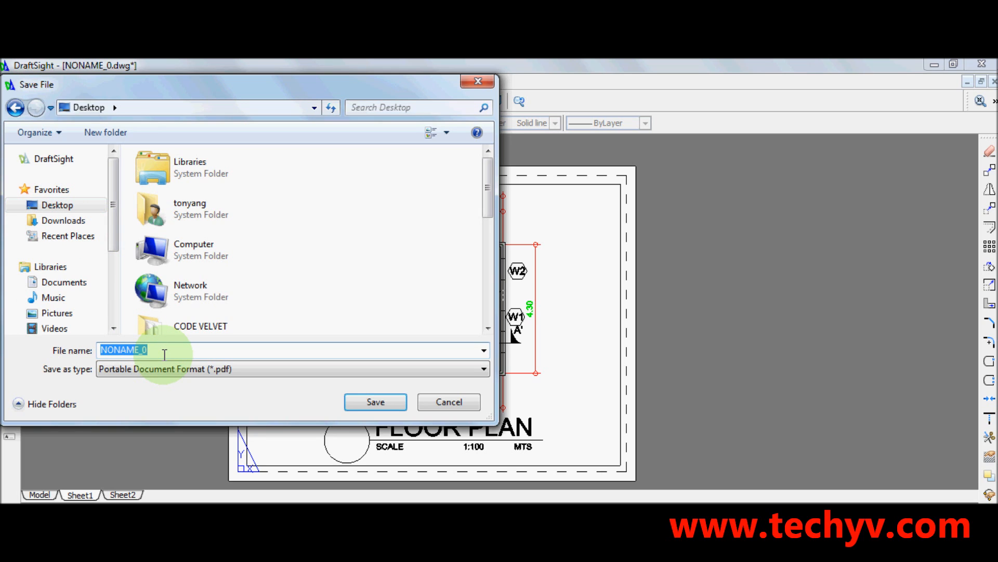
{"action": "type", "text": "f"}
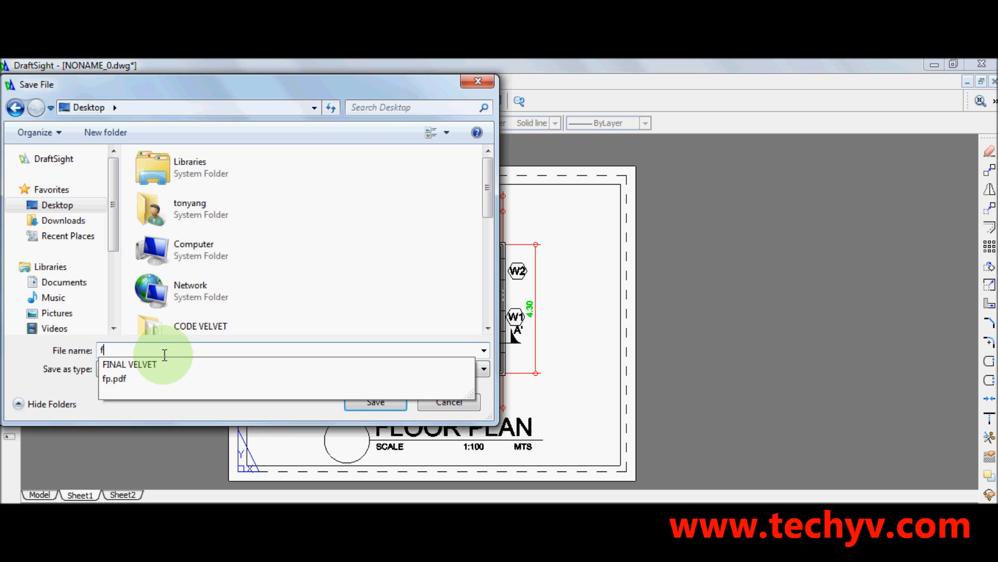
{"action": "type", "text": "L"}
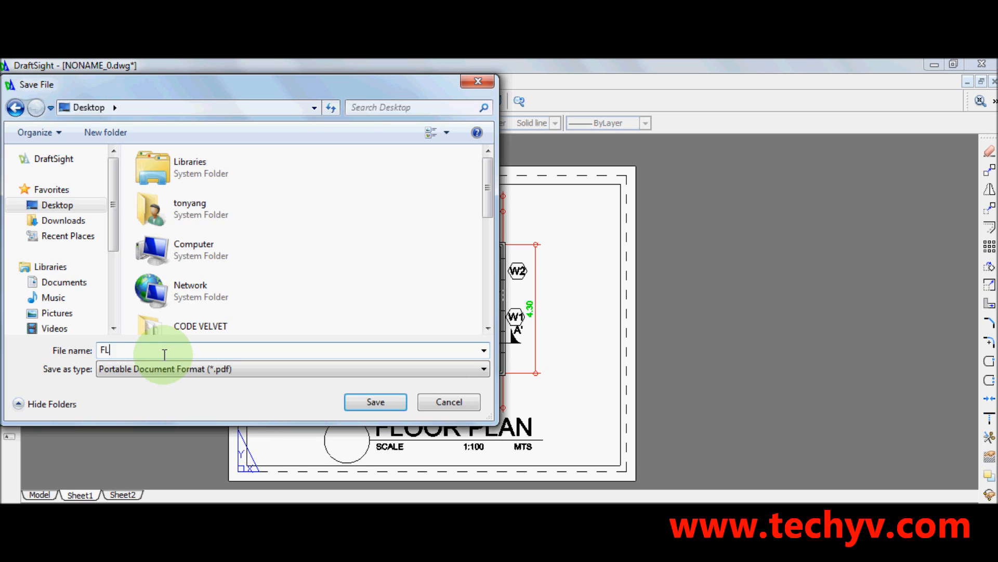
{"action": "type", "text": "OORPLAN"}
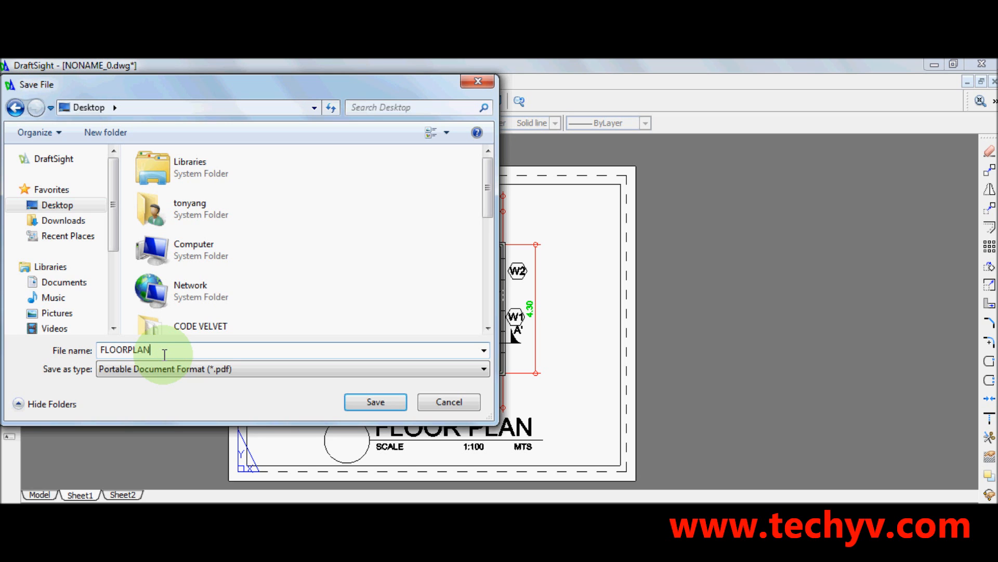
{"action": "left_click", "coordinate": [374, 402]}
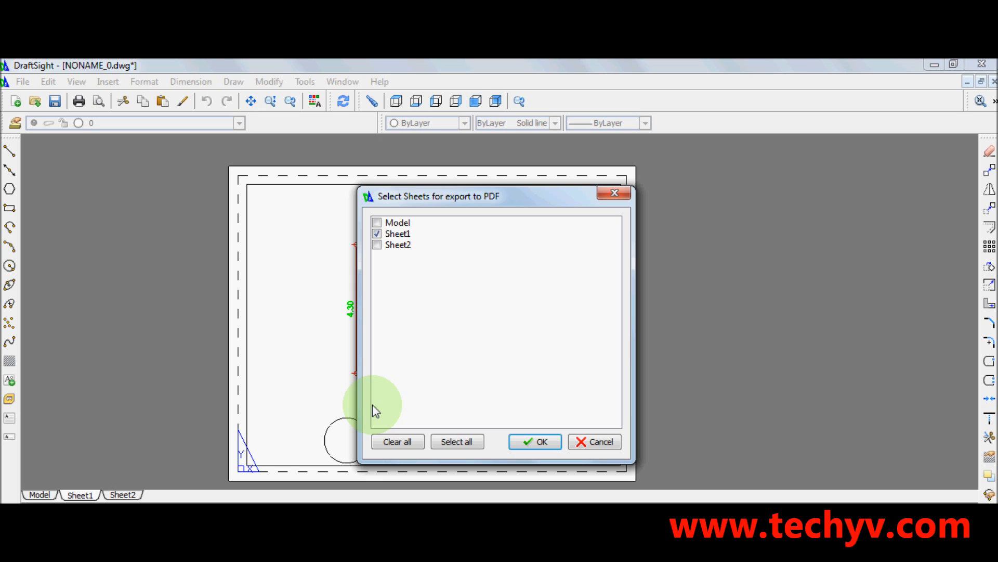
{"action": "mouse_move", "coordinate": [414, 382]}
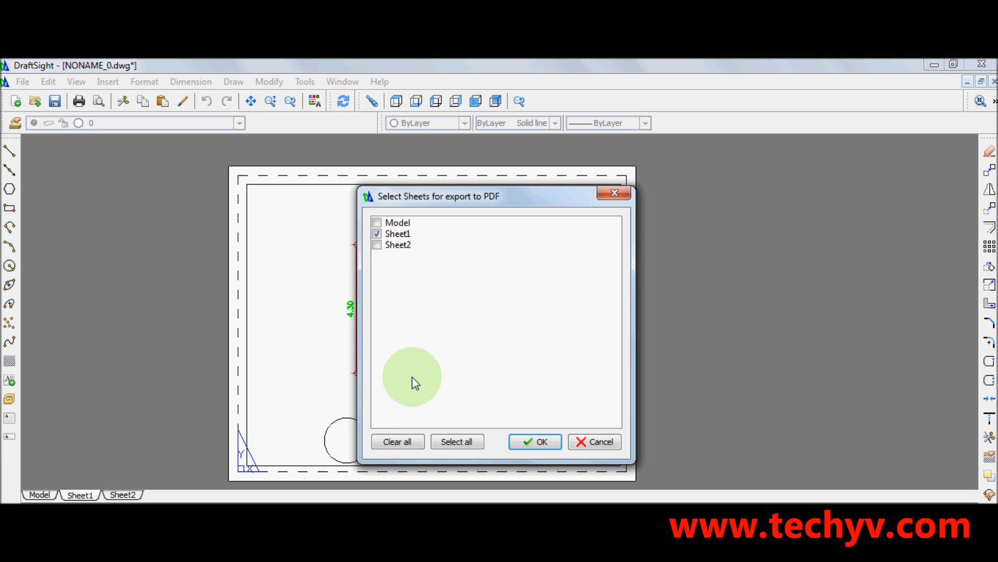
{"action": "mouse_move", "coordinate": [415, 377]}
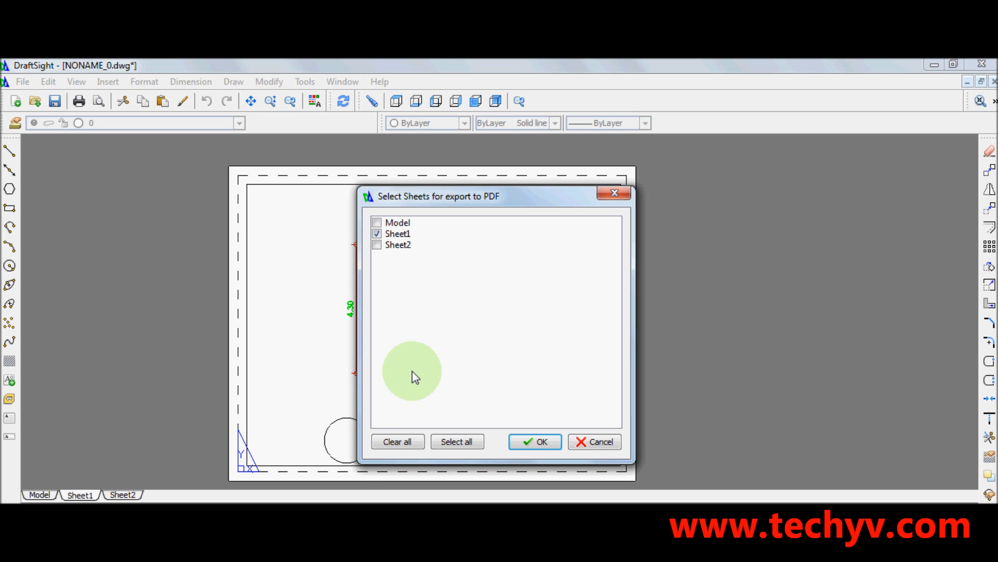
{"action": "mouse_move", "coordinate": [412, 312]}
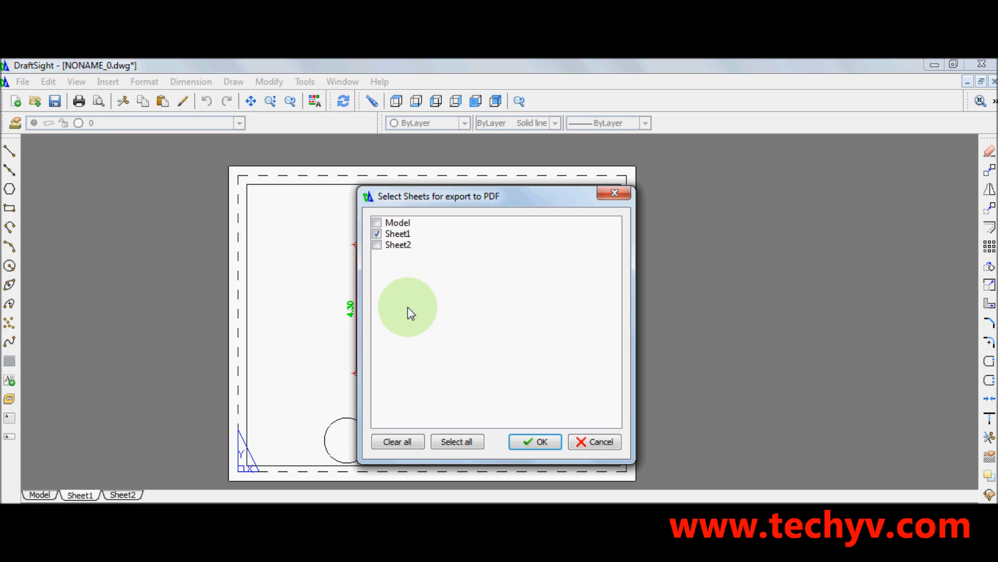
{"action": "mouse_move", "coordinate": [405, 240]}
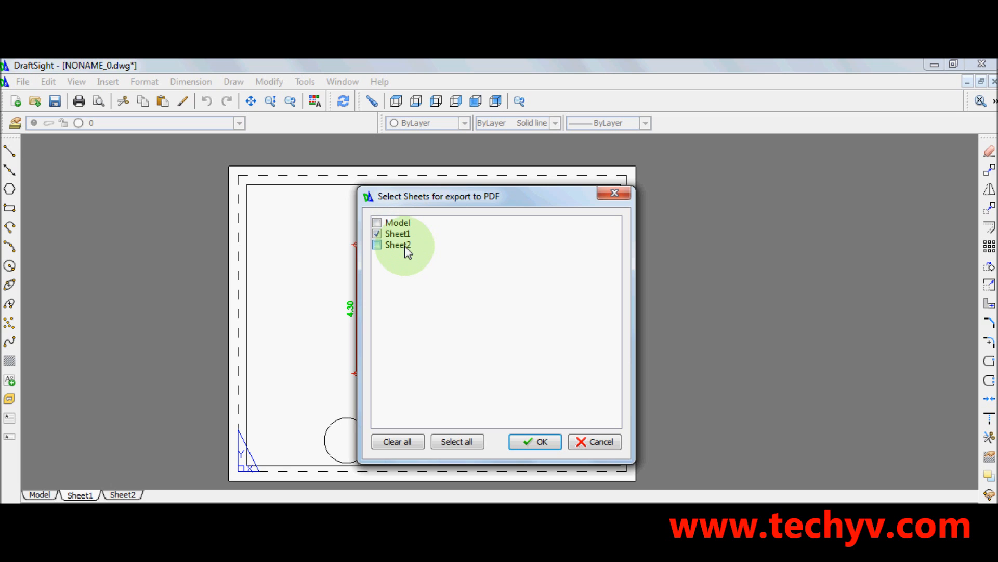
Confirm Sheet1 as the only sheet included in the PDF export.
{"action": "left_click", "coordinate": [376, 245]}
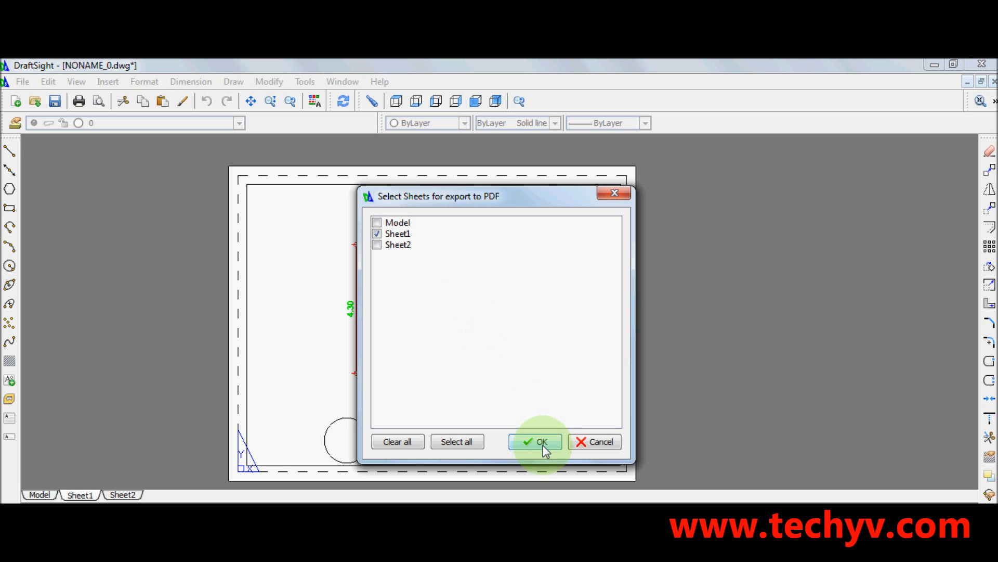
{"action": "left_click", "coordinate": [535, 441]}
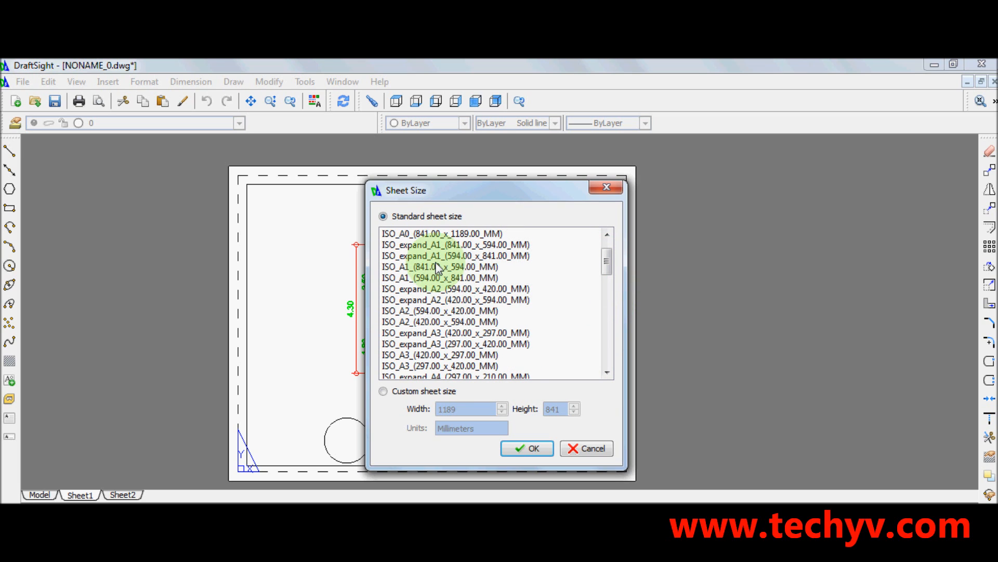
Export on ISO_A1 841 × 594 mm sheet size and finish, returning to the Sheet1 layout.
{"action": "left_click", "coordinate": [439, 266]}
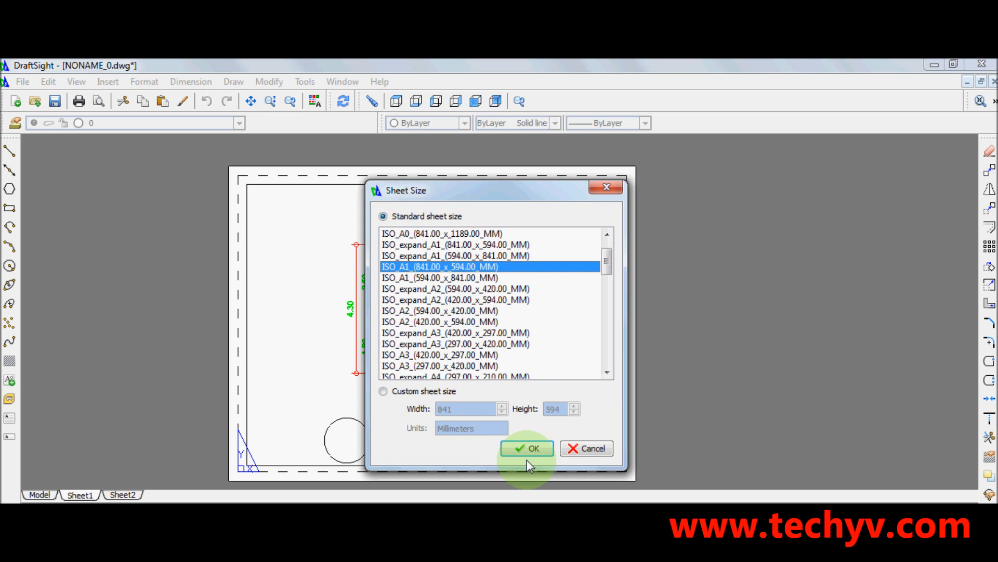
{"action": "left_click", "coordinate": [526, 448]}
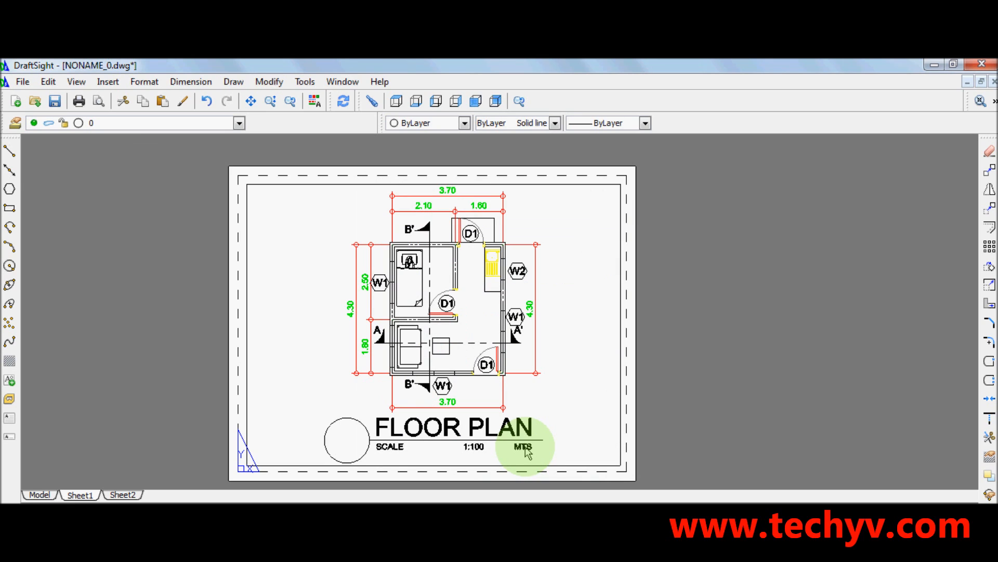
{"action": "mouse_move", "coordinate": [553, 426]}
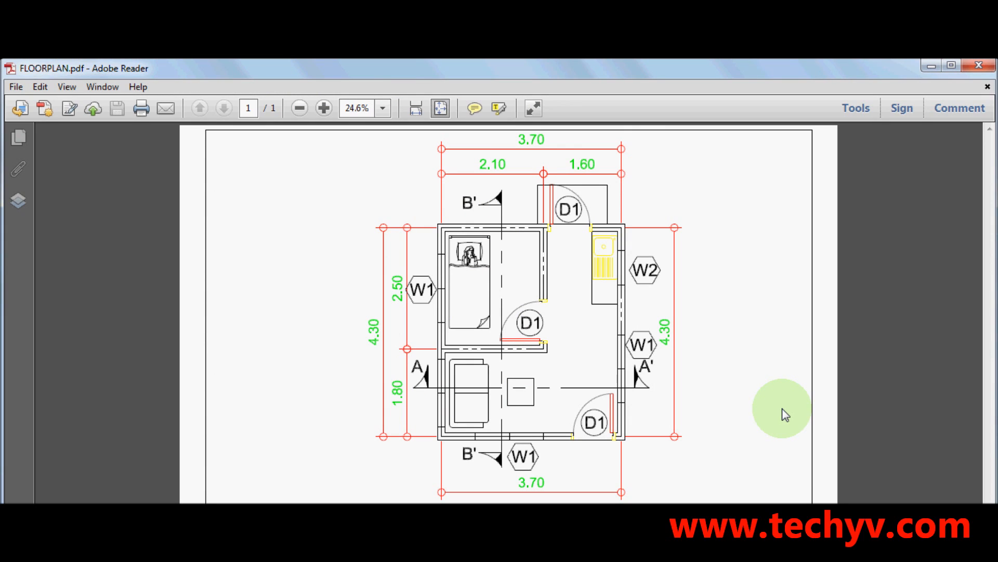
{"action": "mouse_move", "coordinate": [774, 396]}
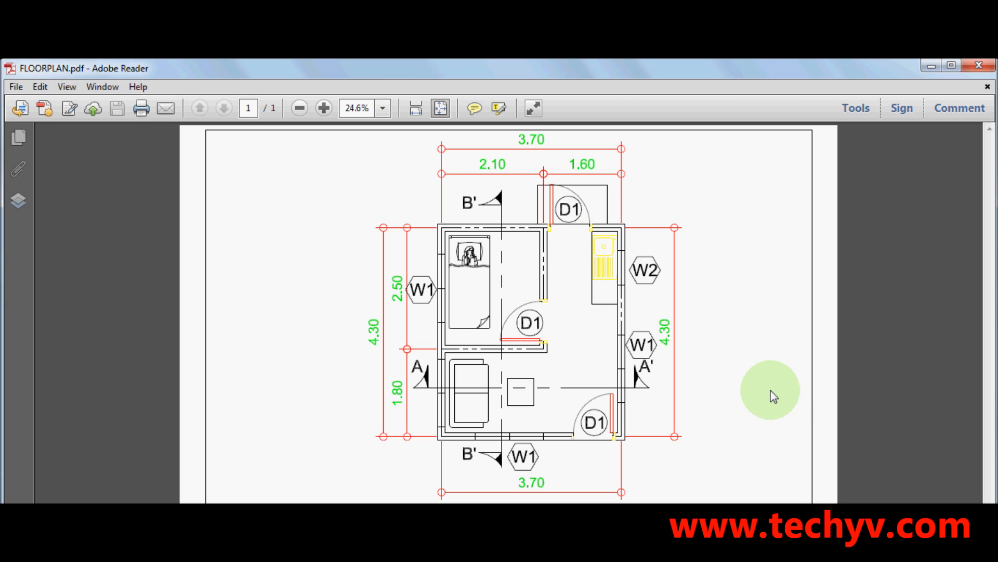